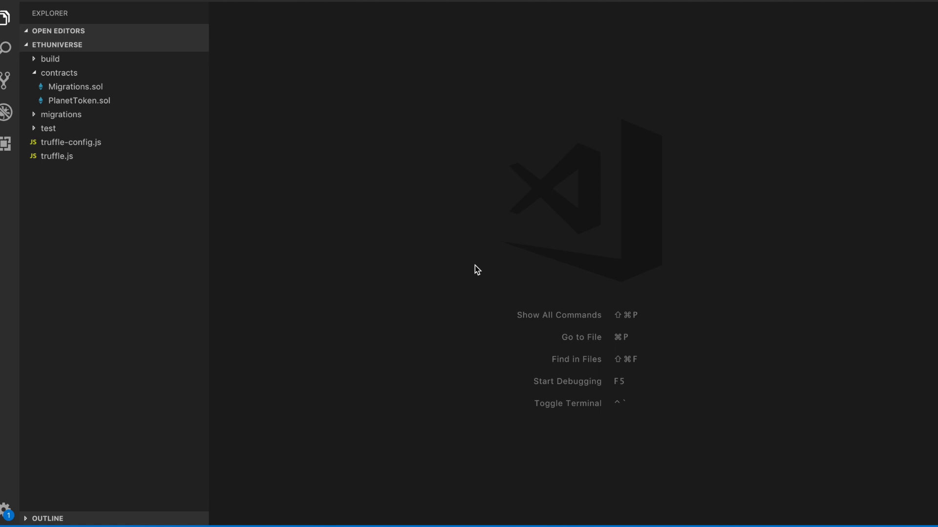
pyautogui.moveTo(115, 168)
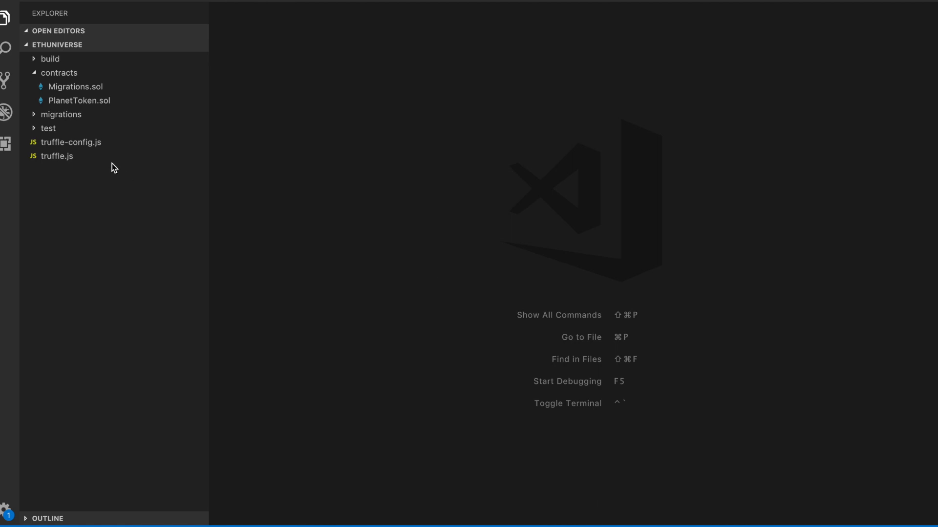
pyautogui.moveTo(52, 135)
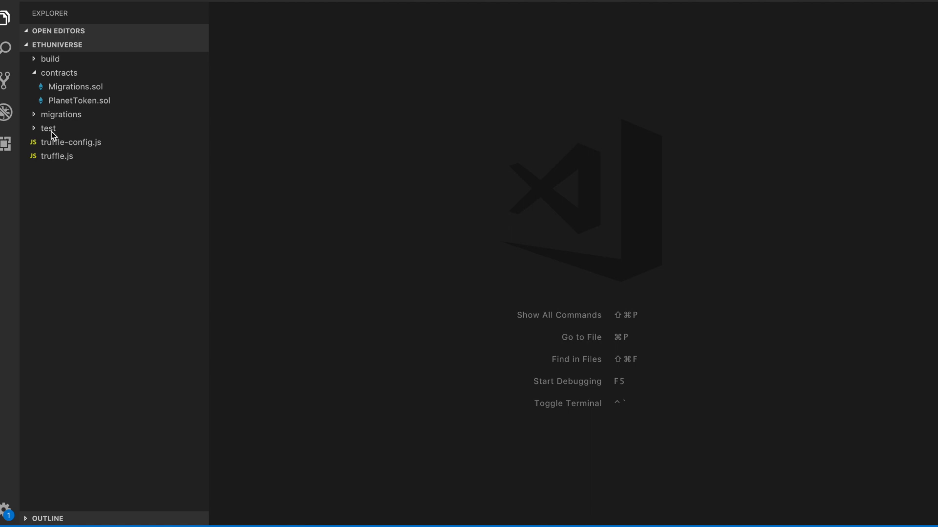
pyautogui.moveTo(38, 139)
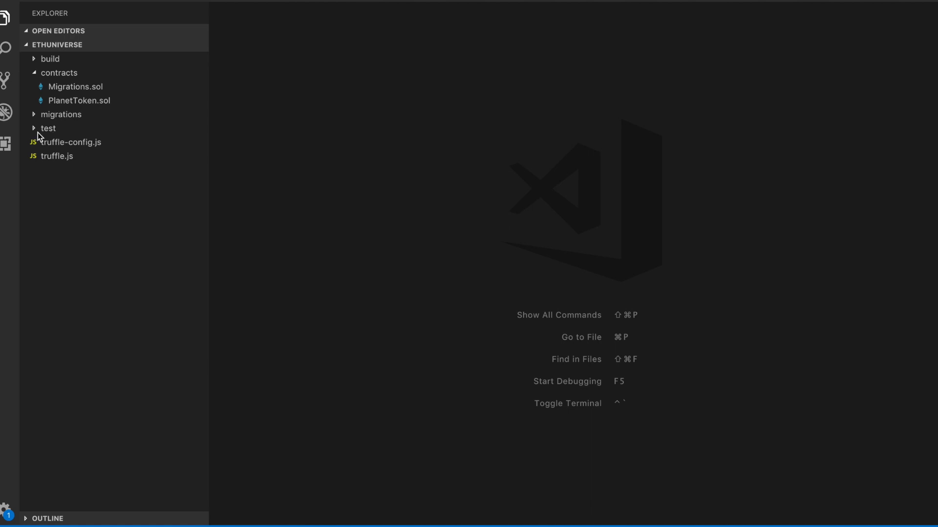
# Expand the test folder in the Explorer to reveal planettoken.js.
pyautogui.click(48, 128)
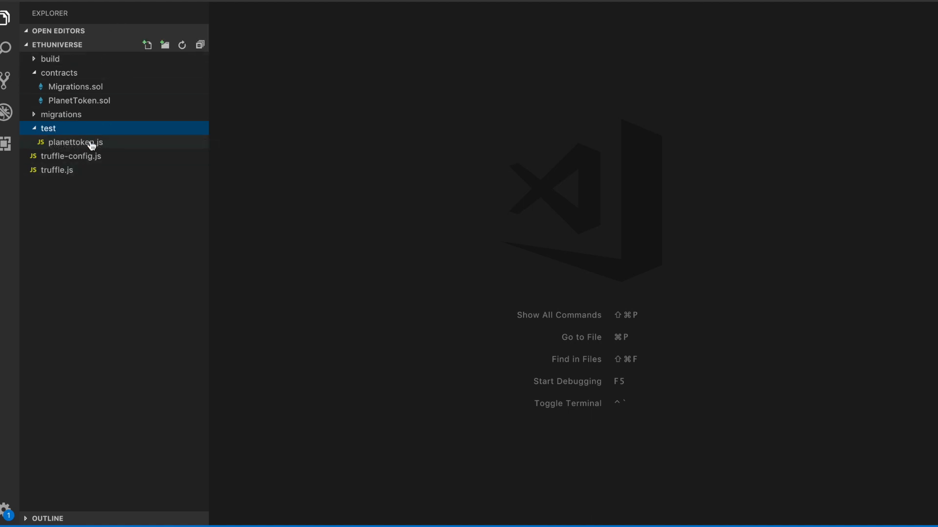
pyautogui.moveTo(76, 142)
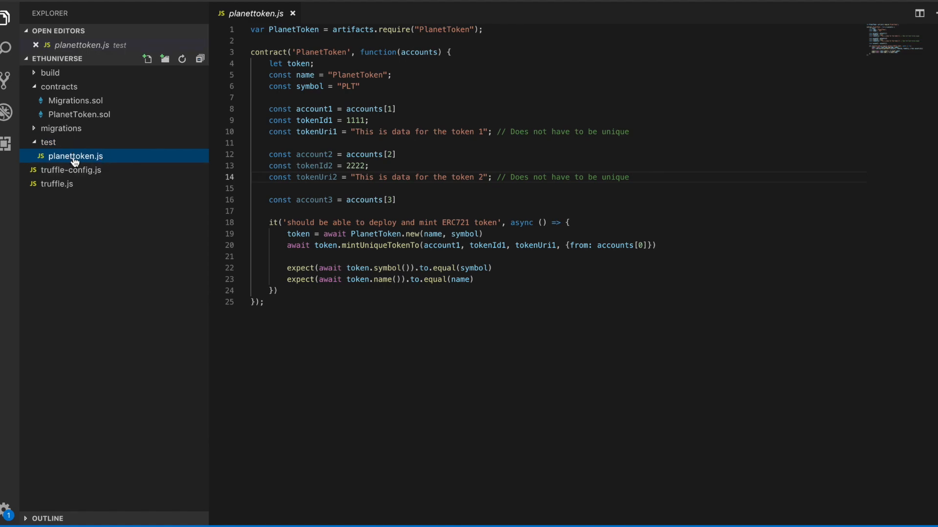
pyautogui.moveTo(76, 156)
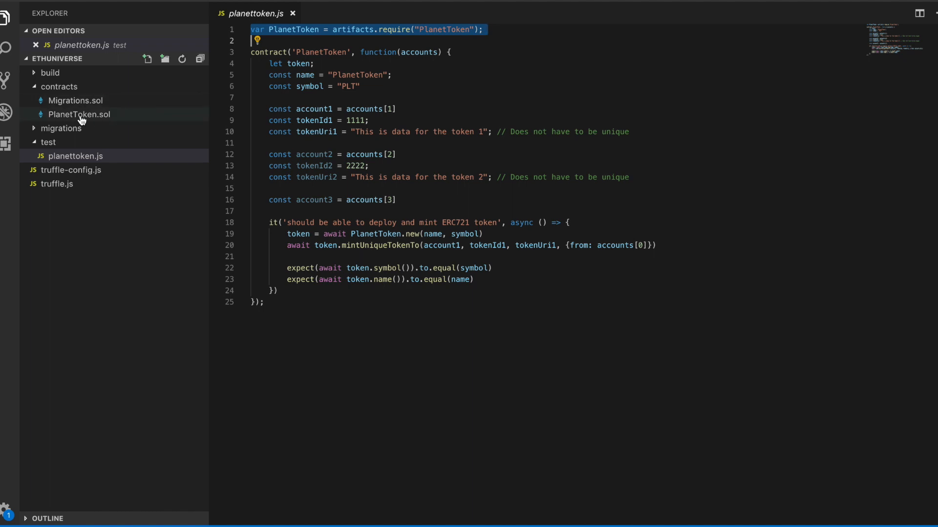
# Open the PlanetToken.sol contract under the contracts folder.
pyautogui.click(79, 114)
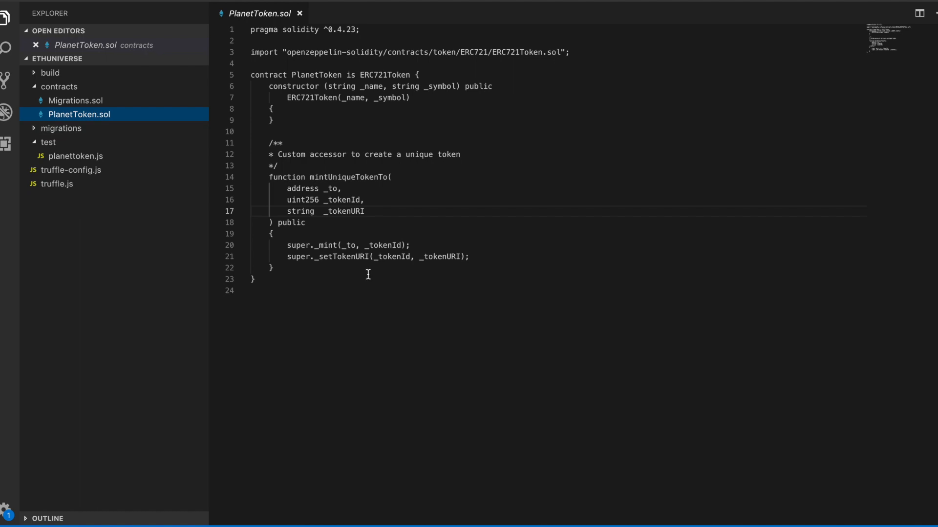
pyautogui.moveTo(77, 157)
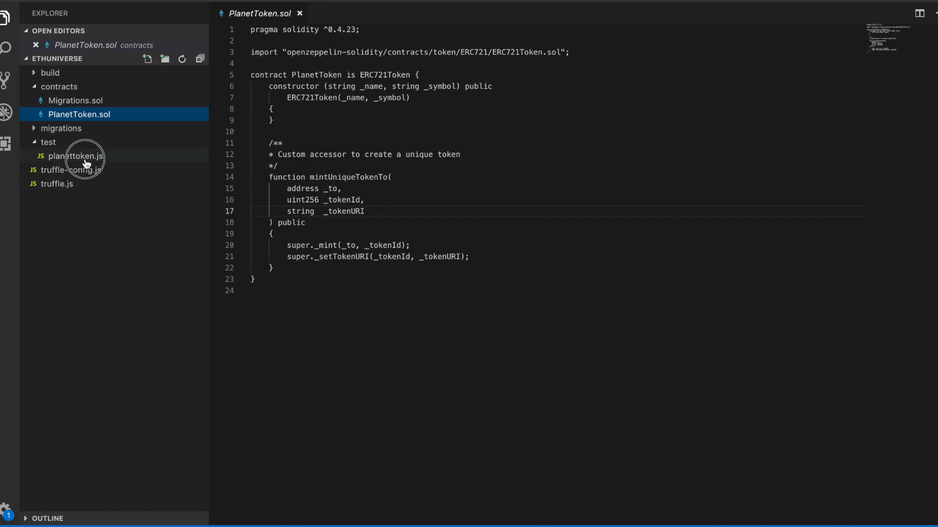
# Reopen planettoken.js and highlight the PlanetToken name and the setup variable declarations.
pyautogui.click(76, 156)
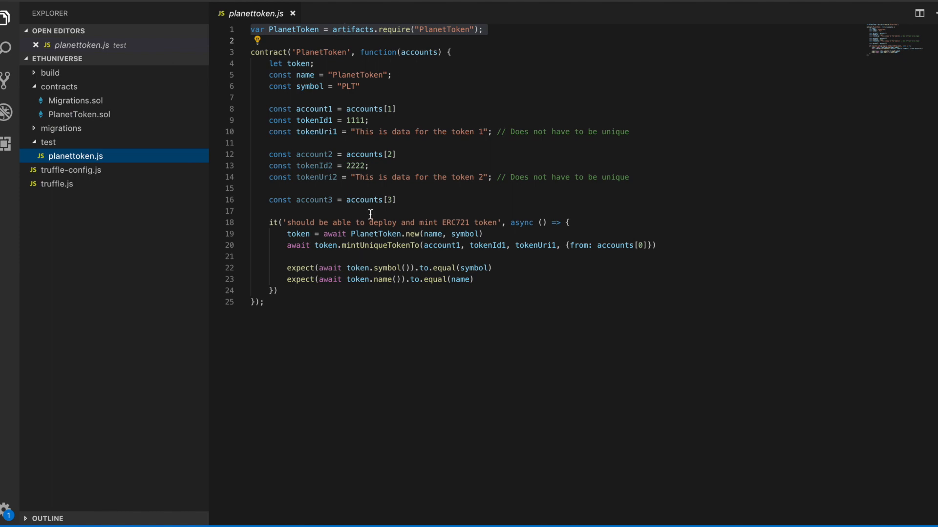
pyautogui.doubleClick(268, 52)
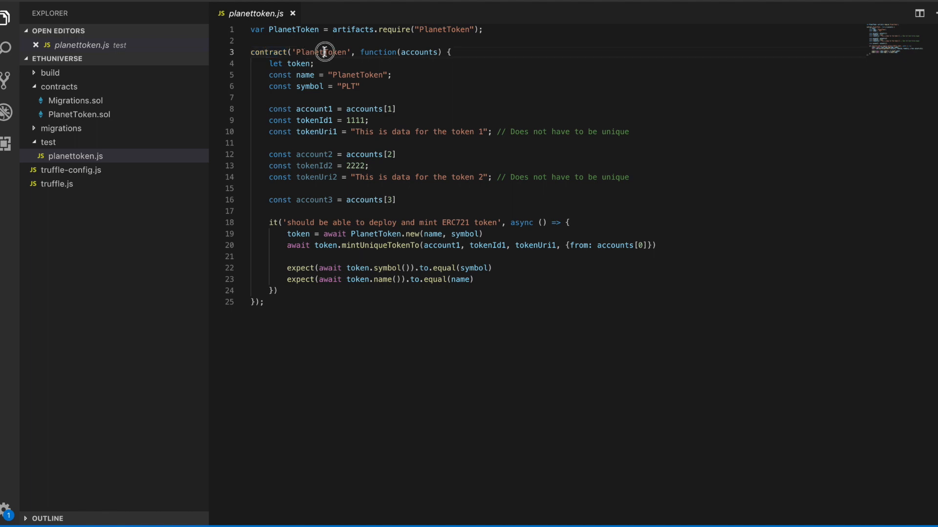
pyautogui.doubleClick(322, 53)
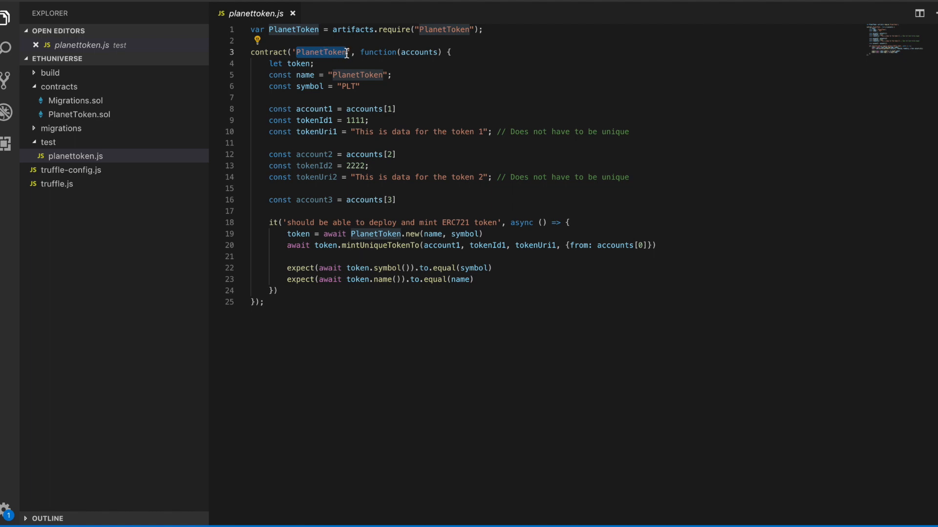
pyautogui.write('asdfa')
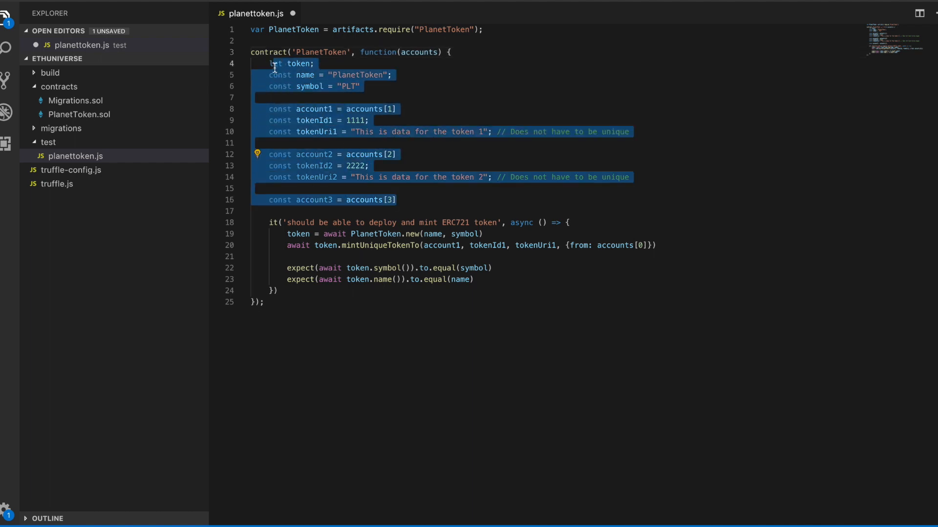
pyautogui.click(274, 64)
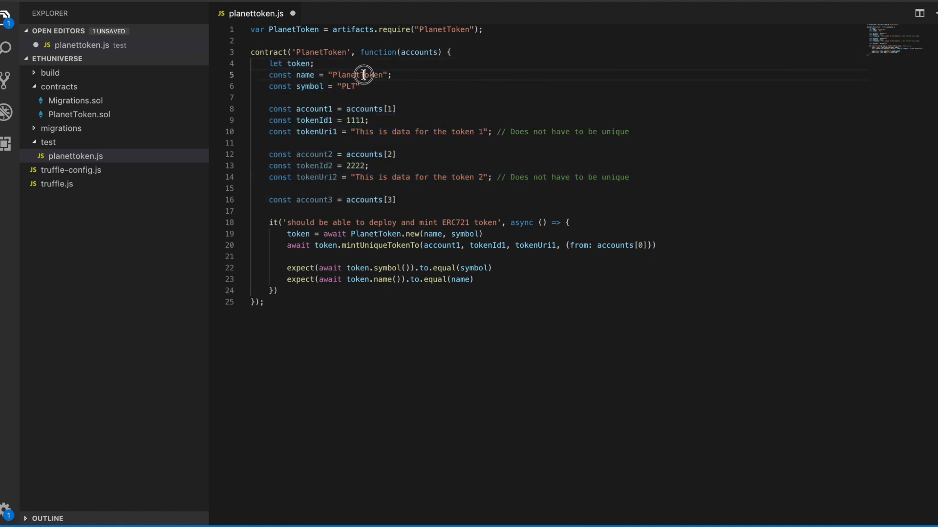
pyautogui.moveTo(380, 157)
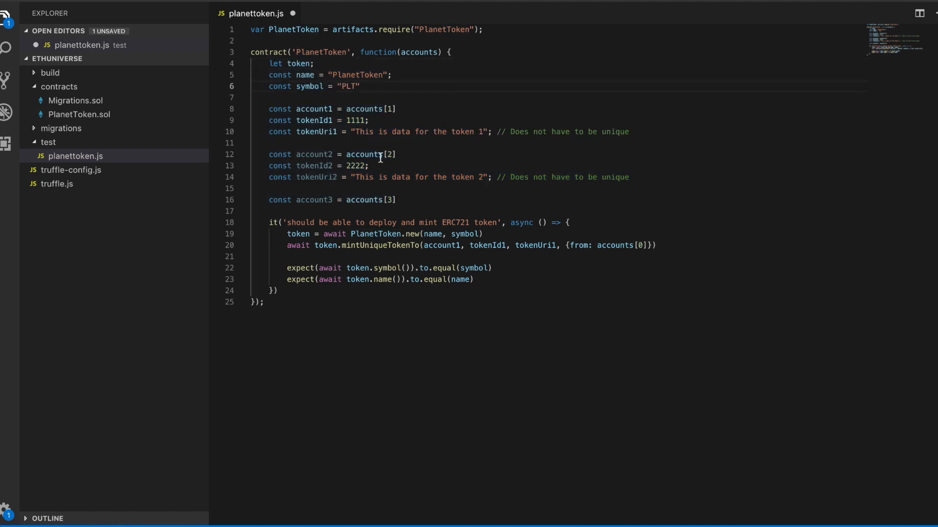
pyautogui.moveTo(364, 200)
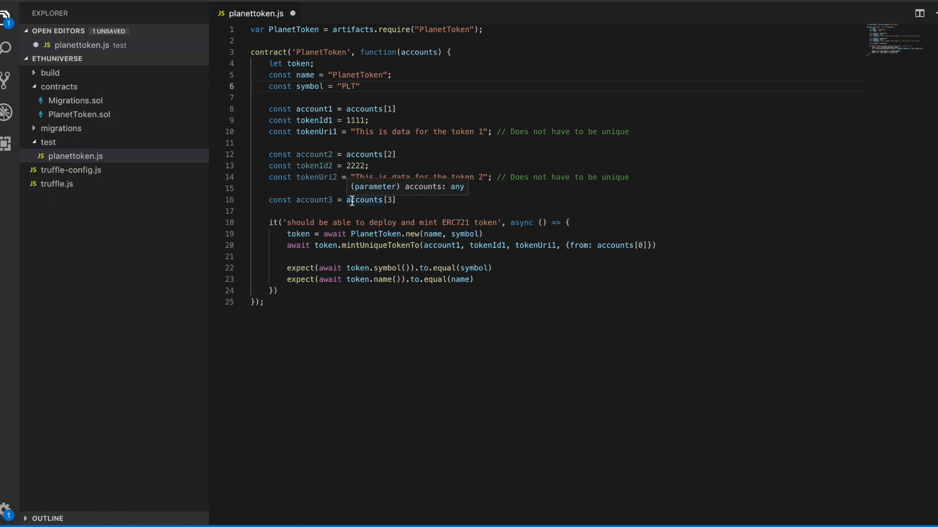
pyautogui.moveTo(269, 223)
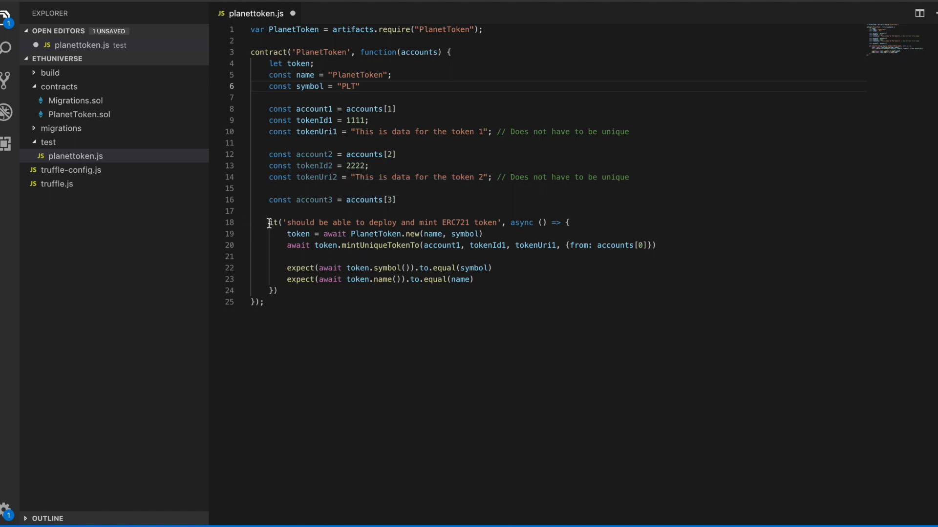
# Highlight the deploy-and-mint test case, the account1 variable, and the symbol and name expect checks.
pyautogui.moveTo(269, 222); pyautogui.dragTo(277, 291)
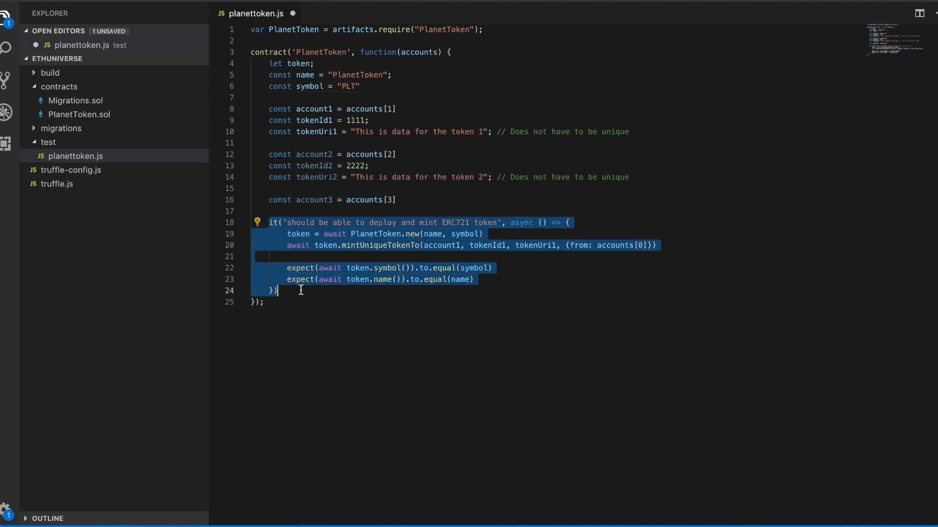
pyautogui.click(272, 223)
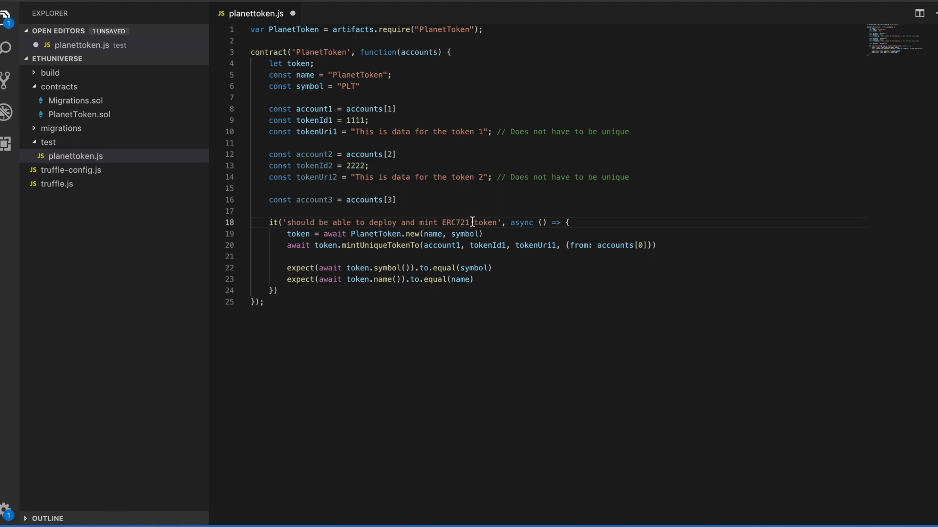
pyautogui.moveTo(477, 223)
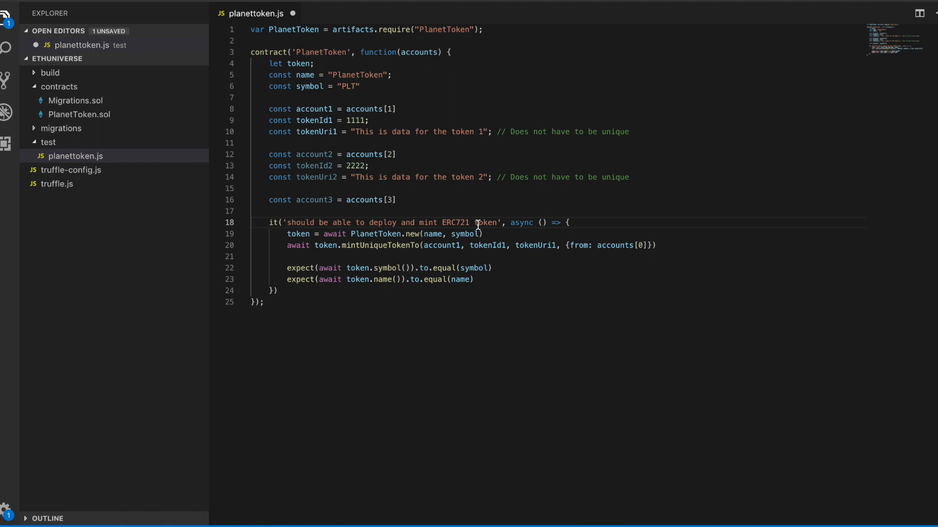
pyautogui.moveTo(298, 233)
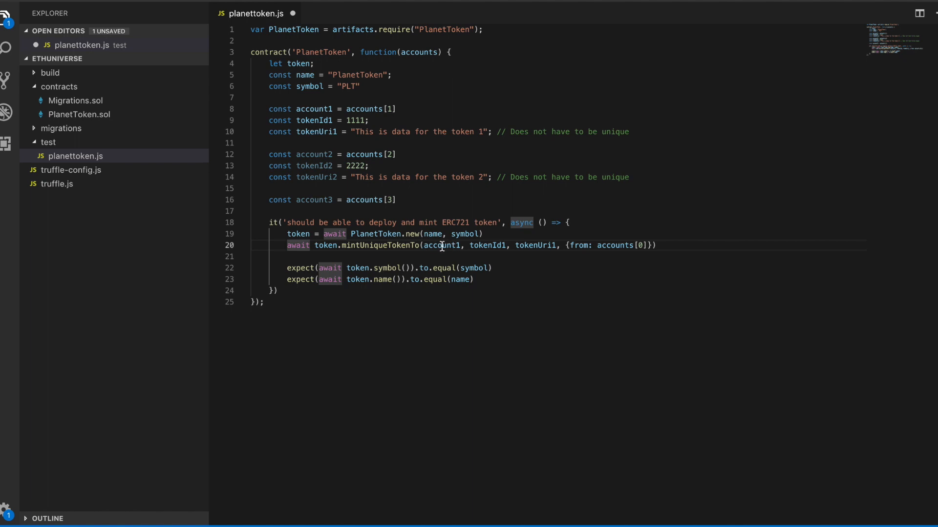
pyautogui.doubleClick(314, 109)
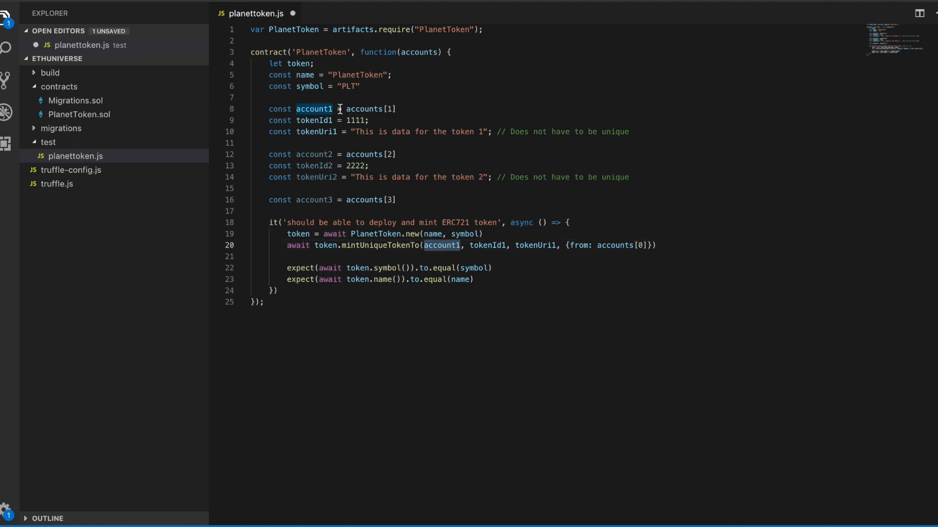
pyautogui.moveTo(364, 109)
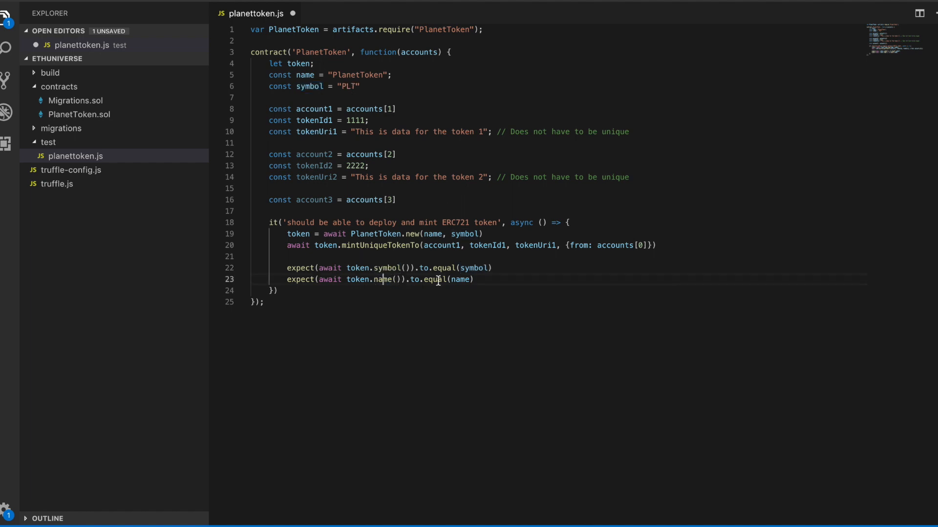
pyautogui.doubleClick(459, 279)
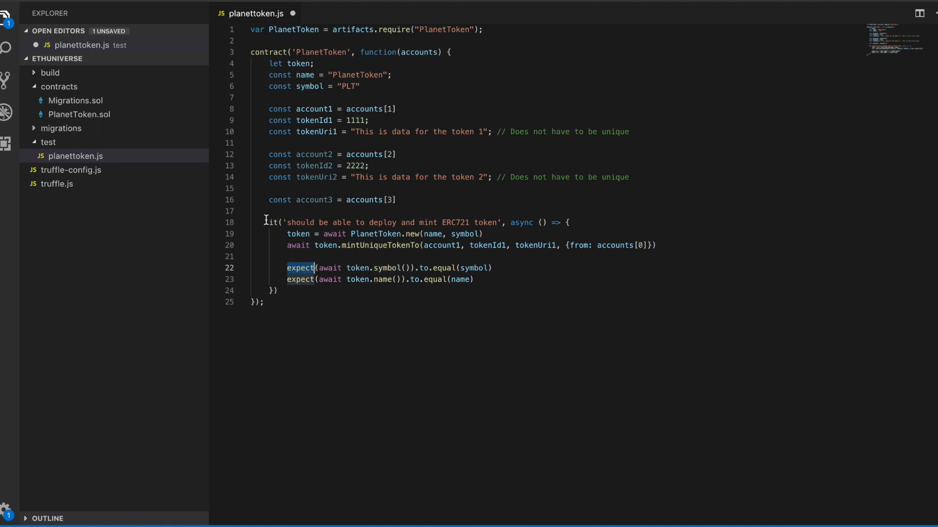
pyautogui.moveTo(264, 223); pyautogui.dragTo(277, 291)
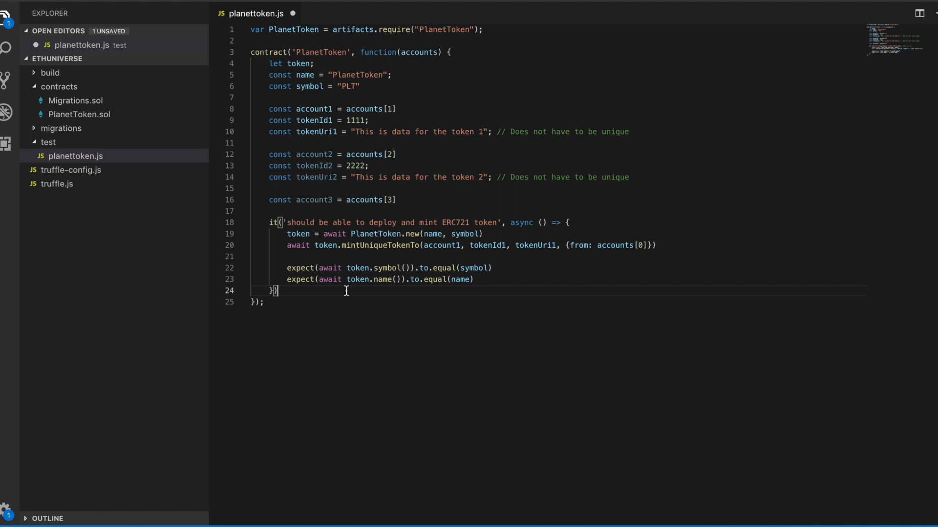
pyautogui.press('ctrl+s')
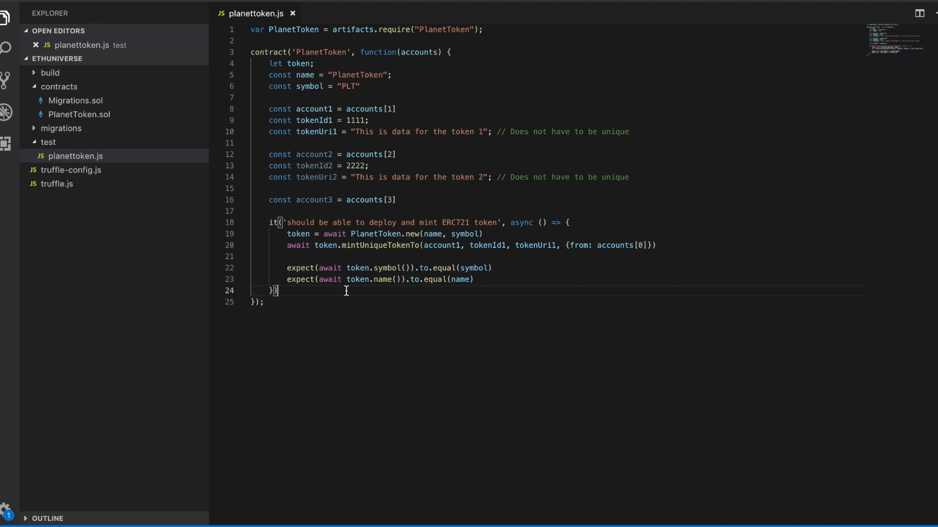
pyautogui.moveTo(724, 509)
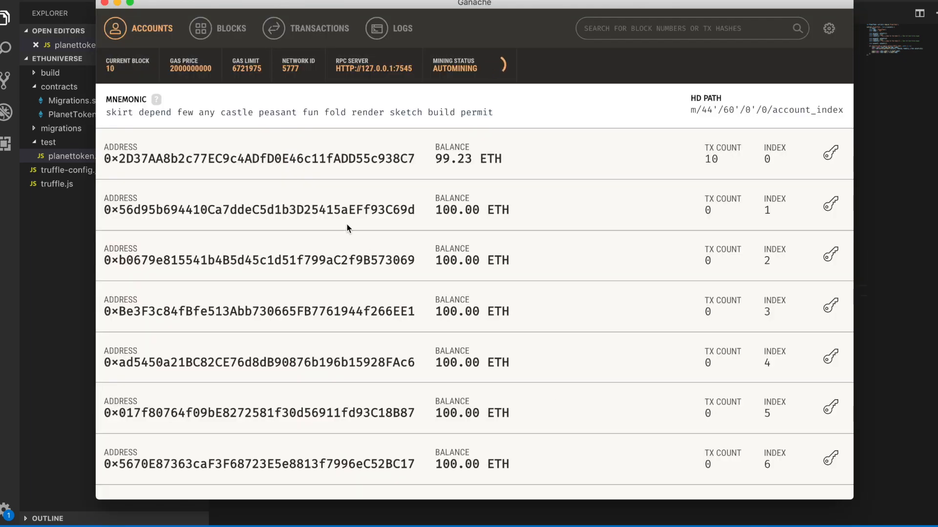
pyautogui.moveTo(399, 69)
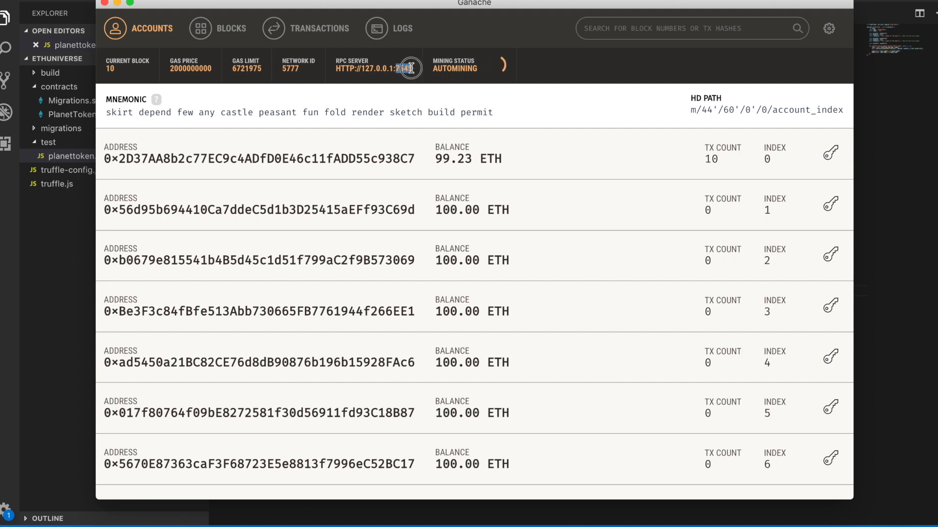
pyautogui.doubleClick(407, 69)
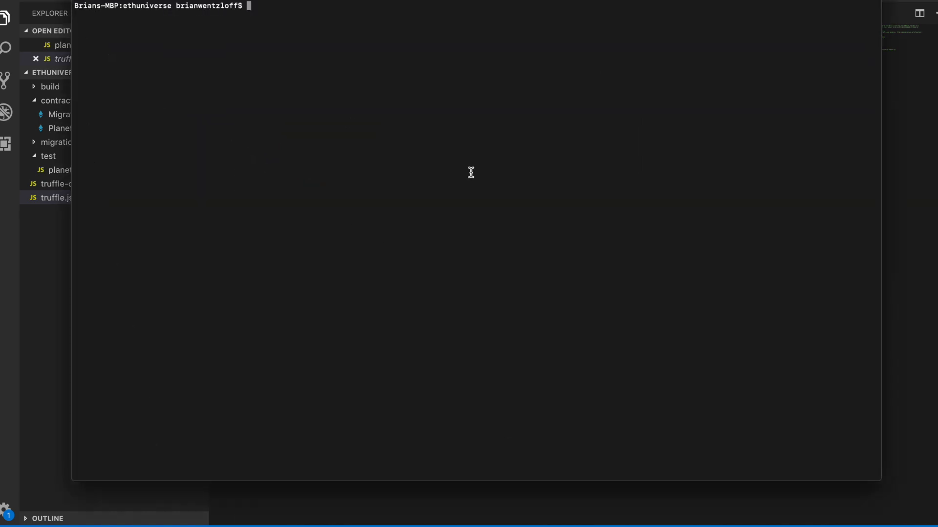
# Run ls and truffle test in ethuniverse, getting 1 passing test, then open truffle.js.
pyautogui.write('ls')
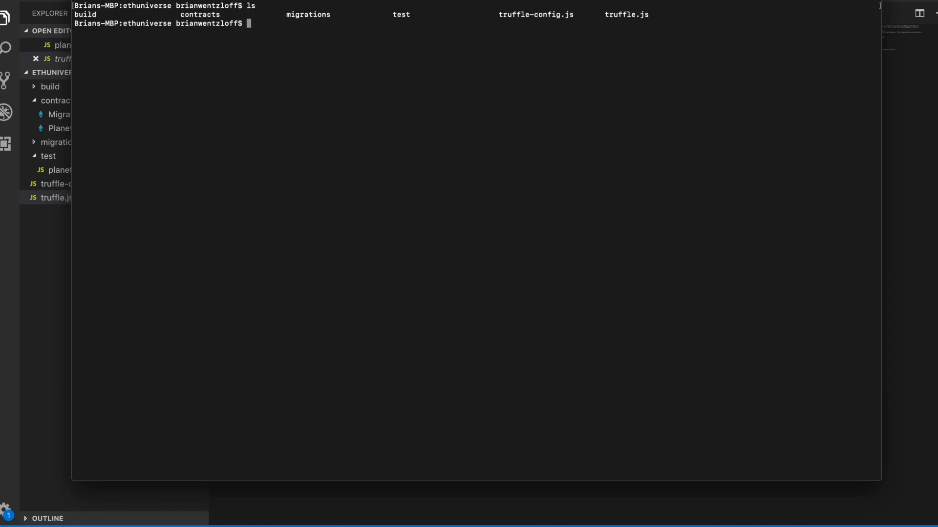
pyautogui.moveTo(168, 19)
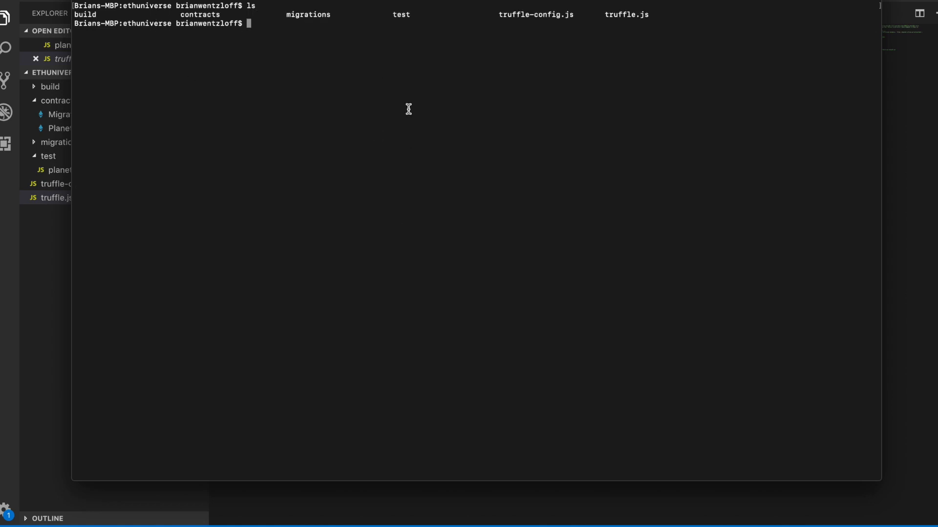
pyautogui.write('t')
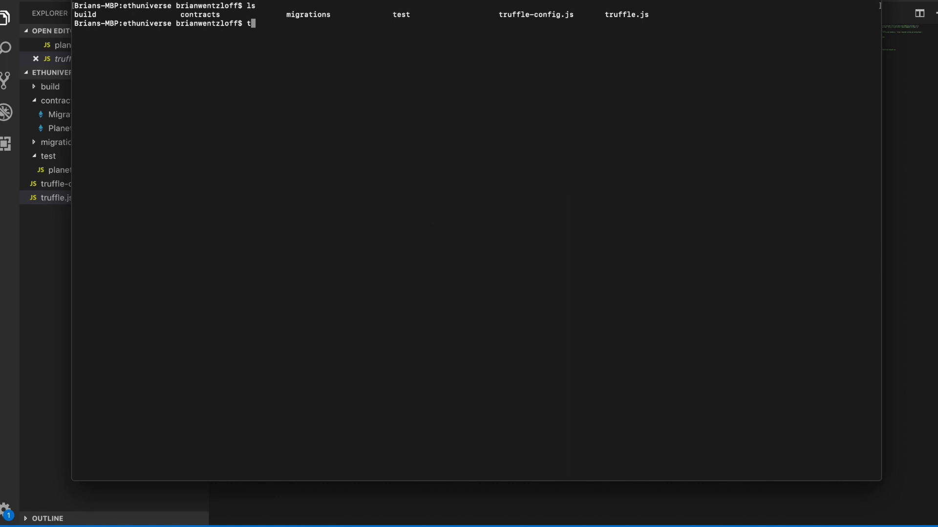
pyautogui.write('ruffle')
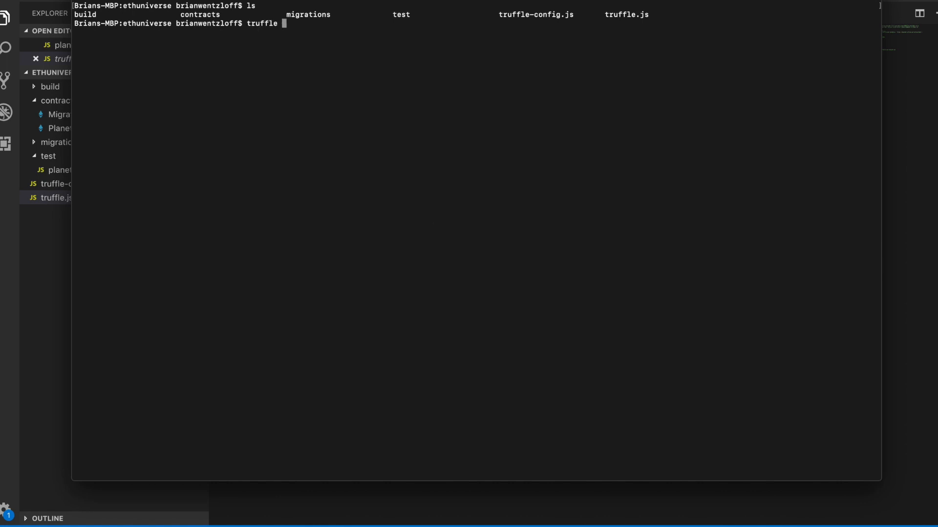
pyautogui.write('test')
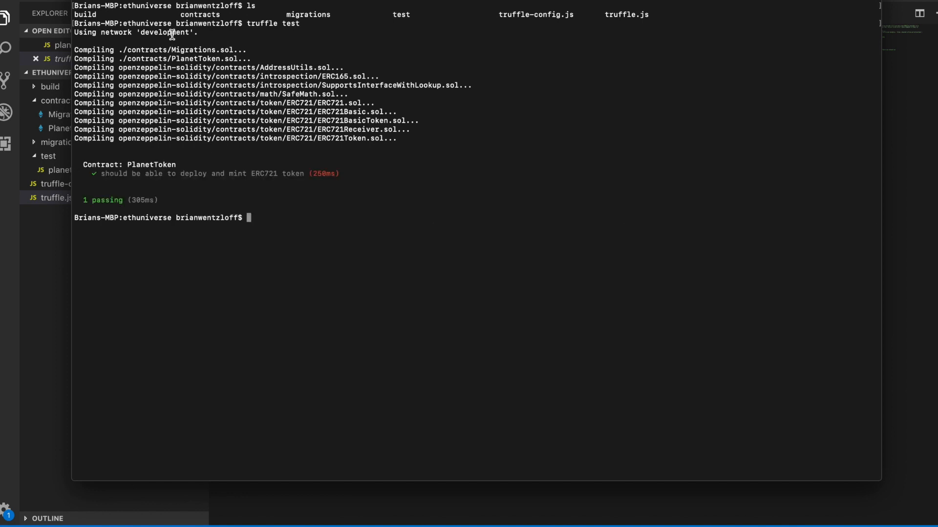
pyautogui.moveTo(367, 138)
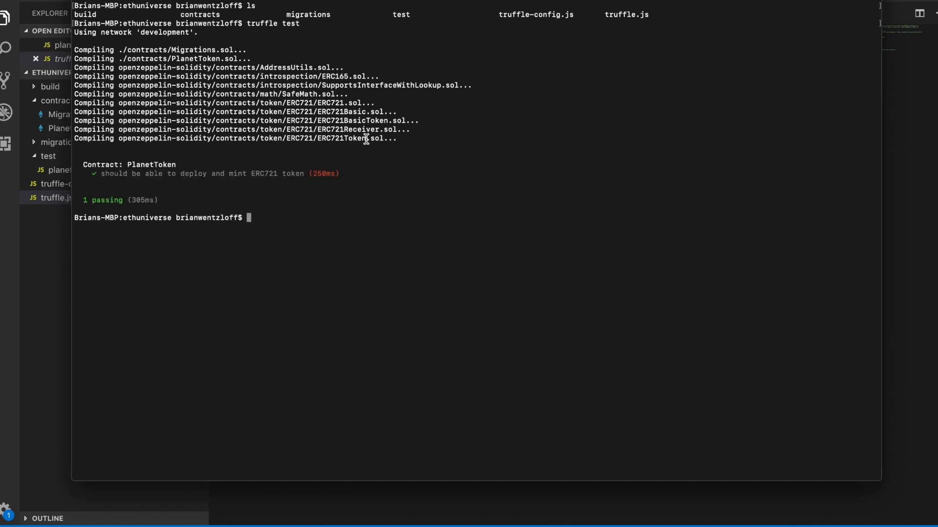
pyautogui.moveTo(173, 174)
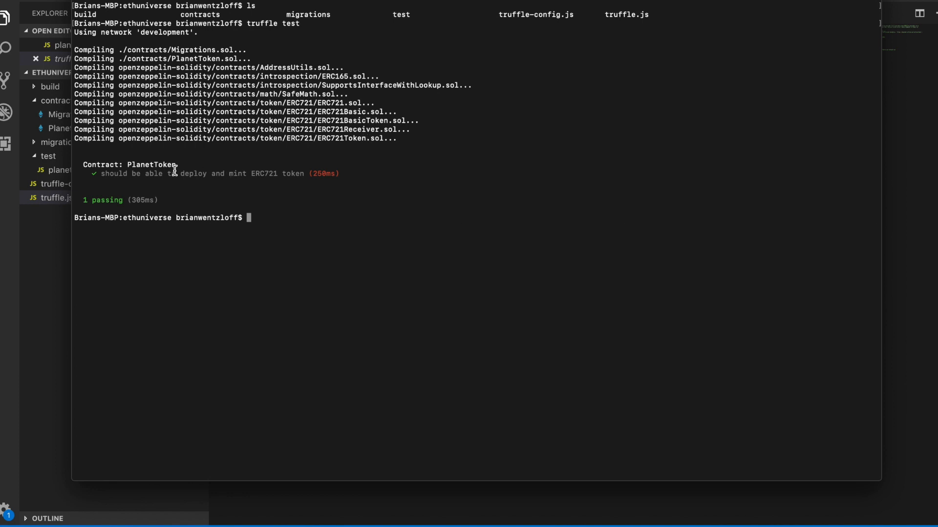
pyautogui.doubleClick(151, 165)
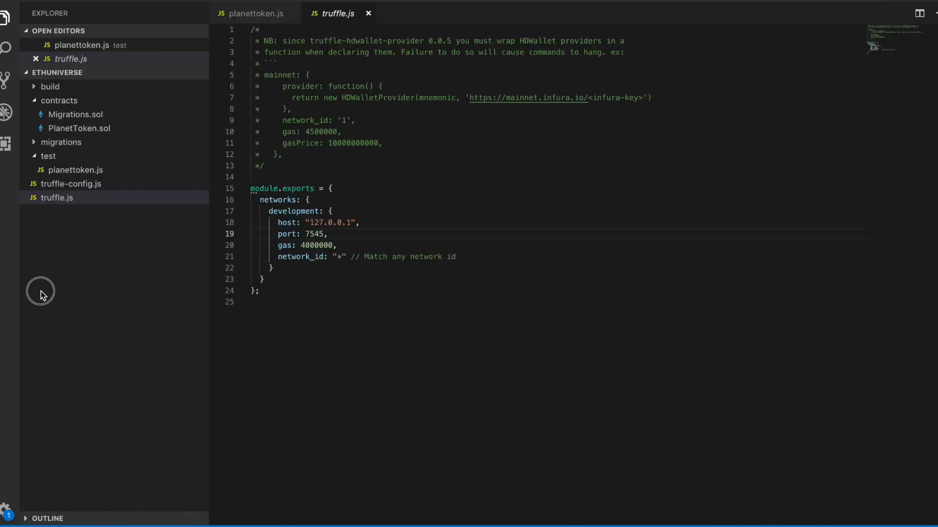
# Return to the planettoken.js tab and highlight the PlanetToken name.
pyautogui.click(256, 13)
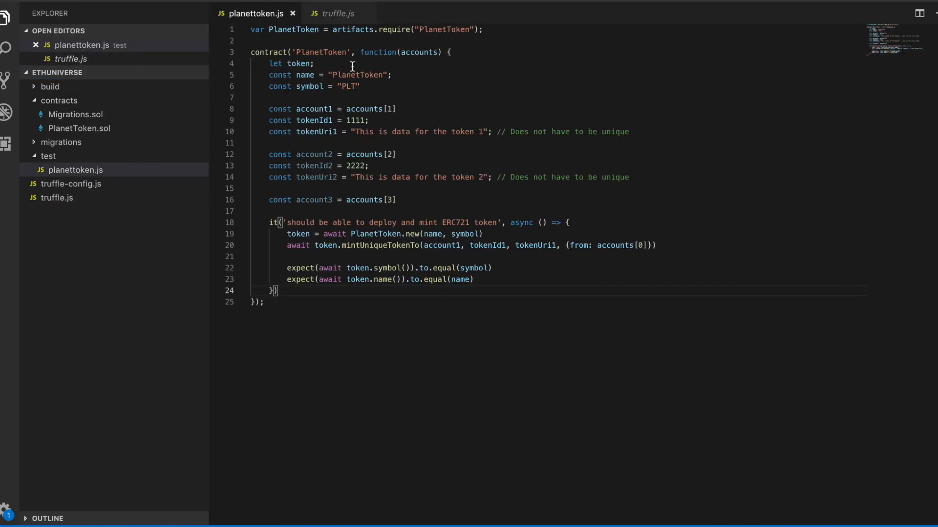
pyautogui.doubleClick(322, 52)
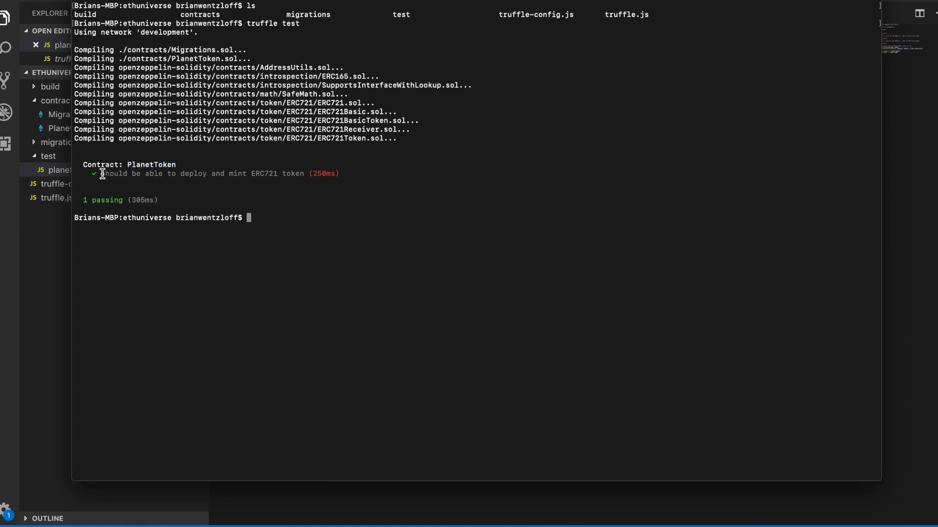
pyautogui.moveTo(284, 175)
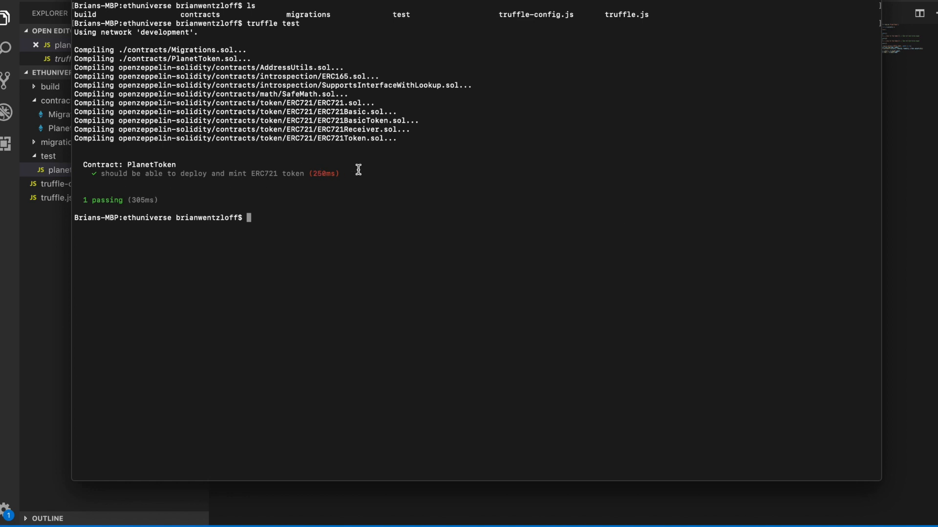
pyautogui.doubleClick(323, 173)
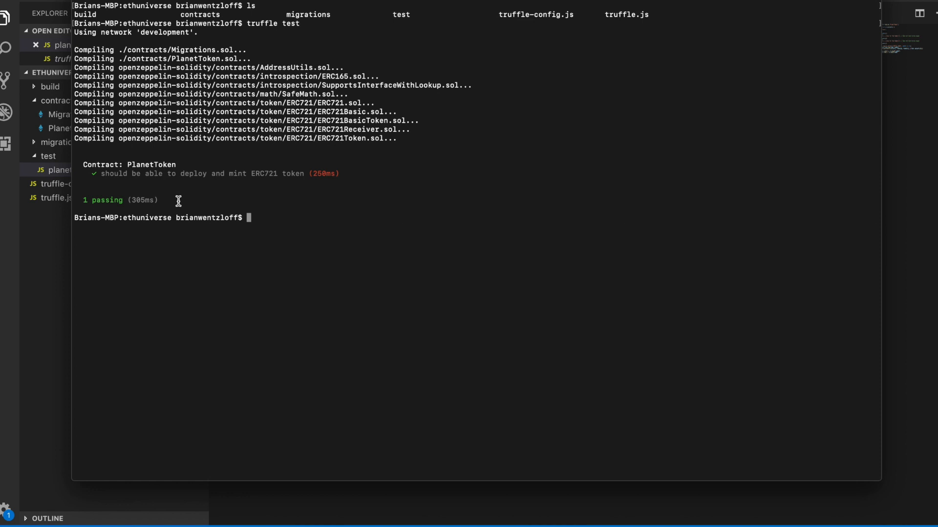
pyautogui.moveTo(323, 211)
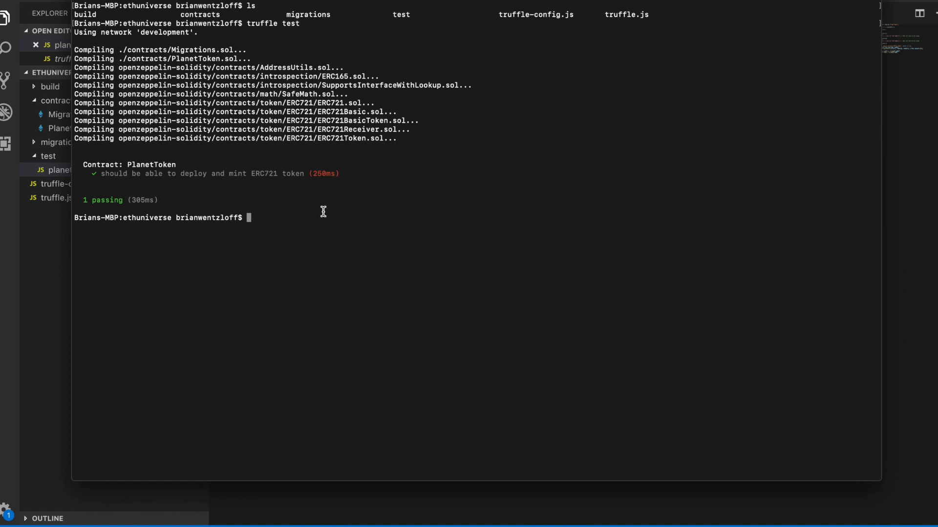